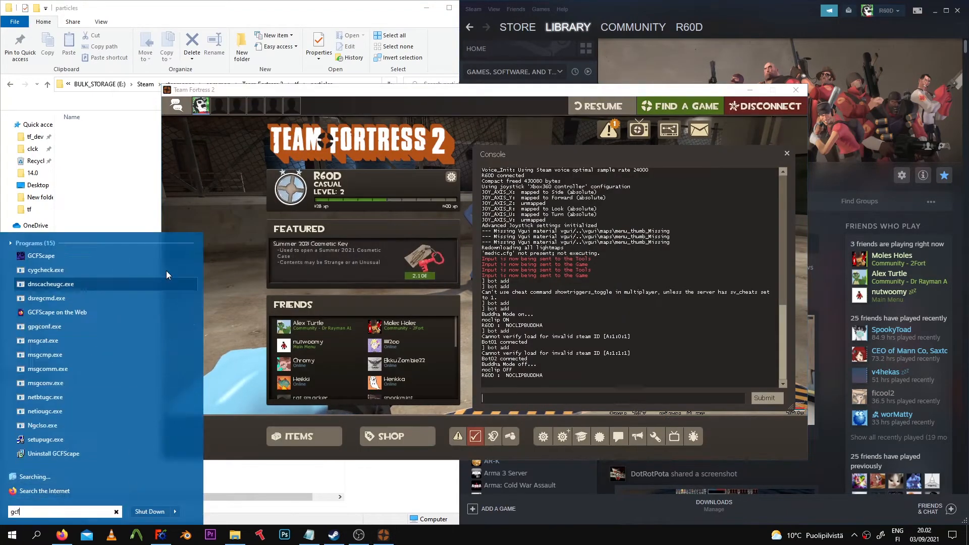
Launch GCFScape and load the TF2C package tf2c_misc_dir.vpk
{"action": "left_click", "coordinate": [40, 255]}
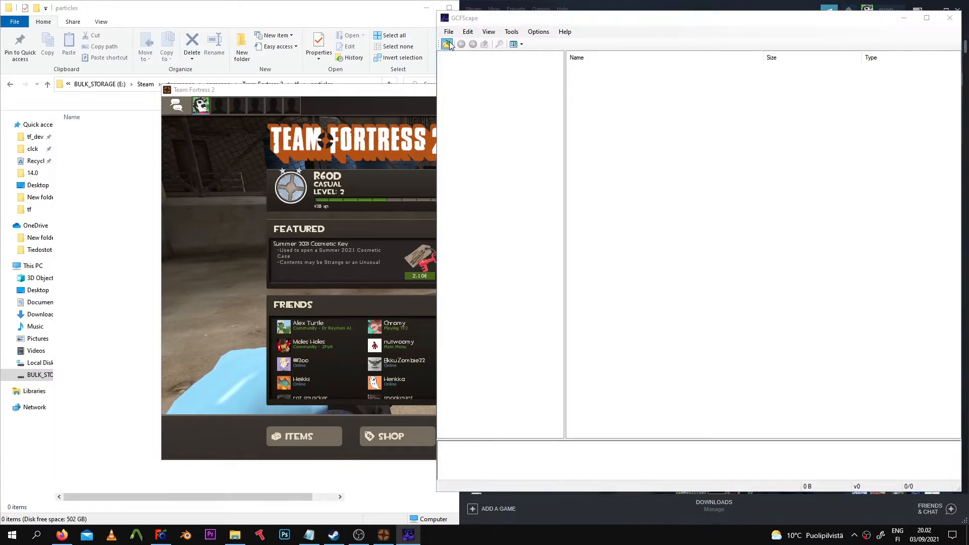
{"action": "left_click", "coordinate": [448, 44]}
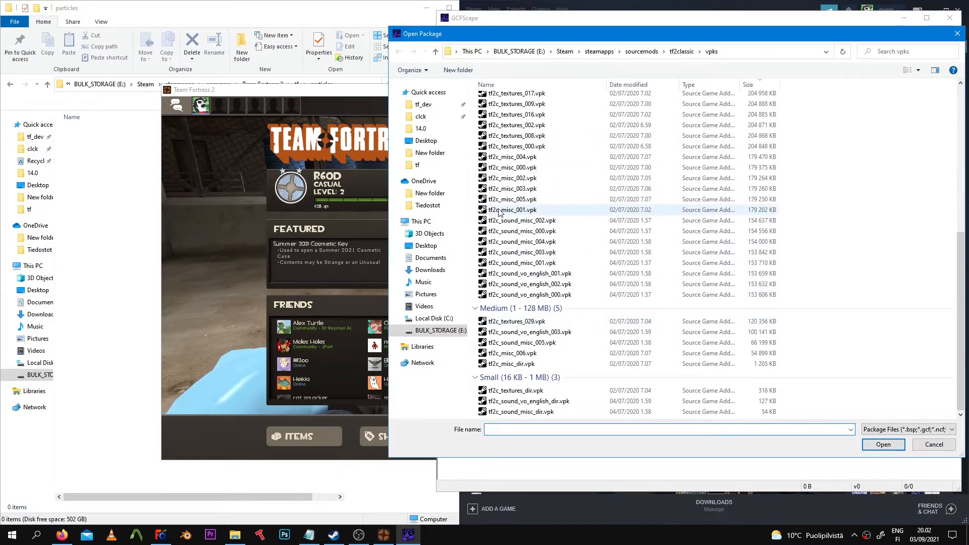
{"action": "left_click", "coordinate": [510, 364]}
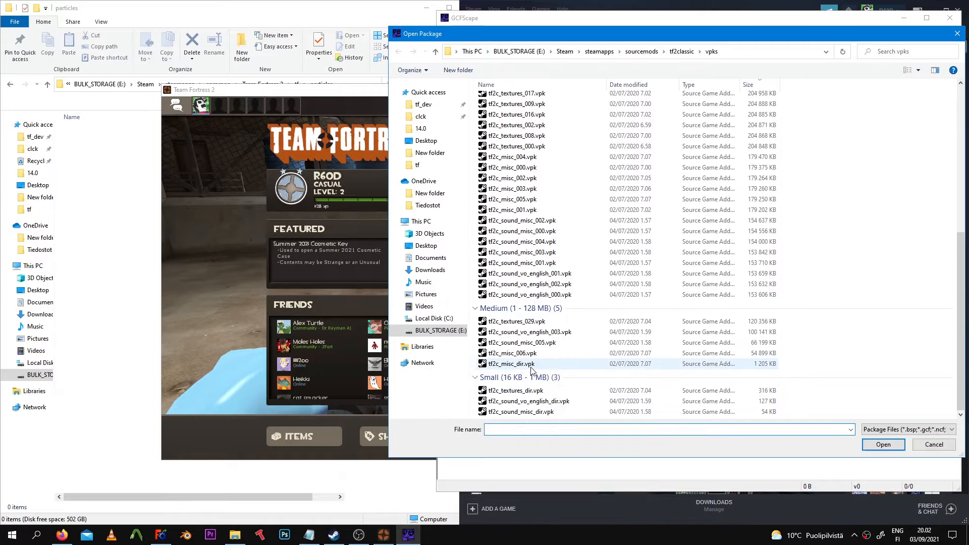
{"action": "left_click", "coordinate": [883, 444]}
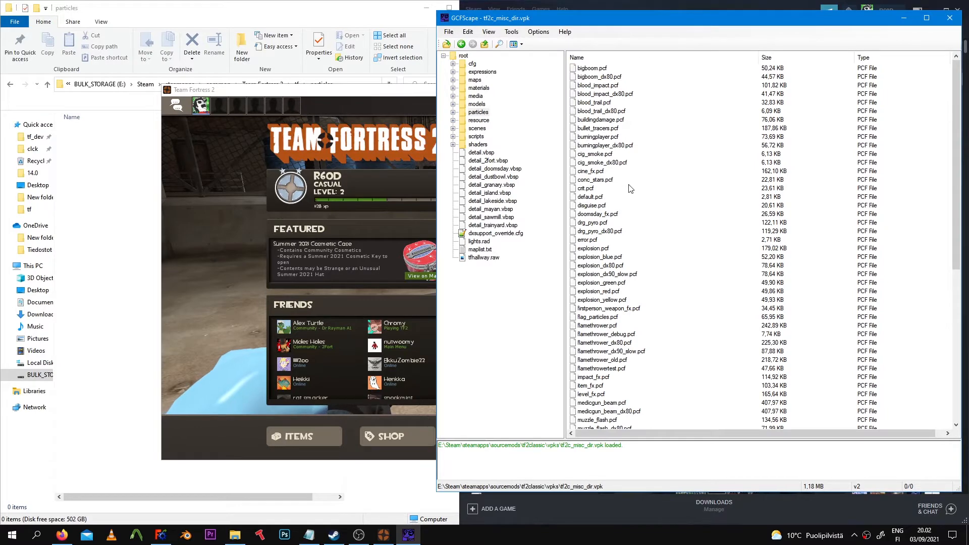
Select particles/medicgun_beam.pcf and extract it to tf/particles as medicgun_beam_tf2c.pcf
{"action": "scroll", "scroll_direction": "down", "scroll_amount": 3}
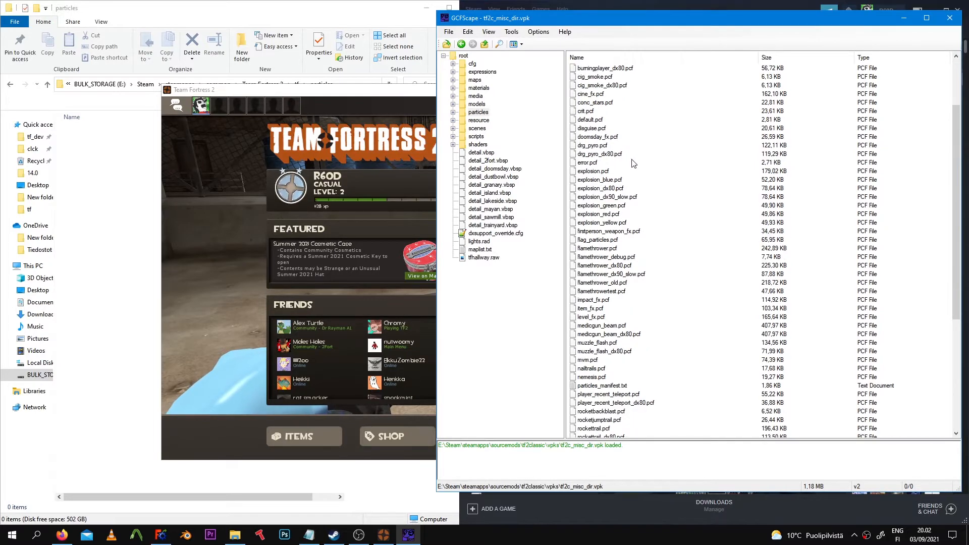
{"action": "left_click", "coordinate": [600, 248]}
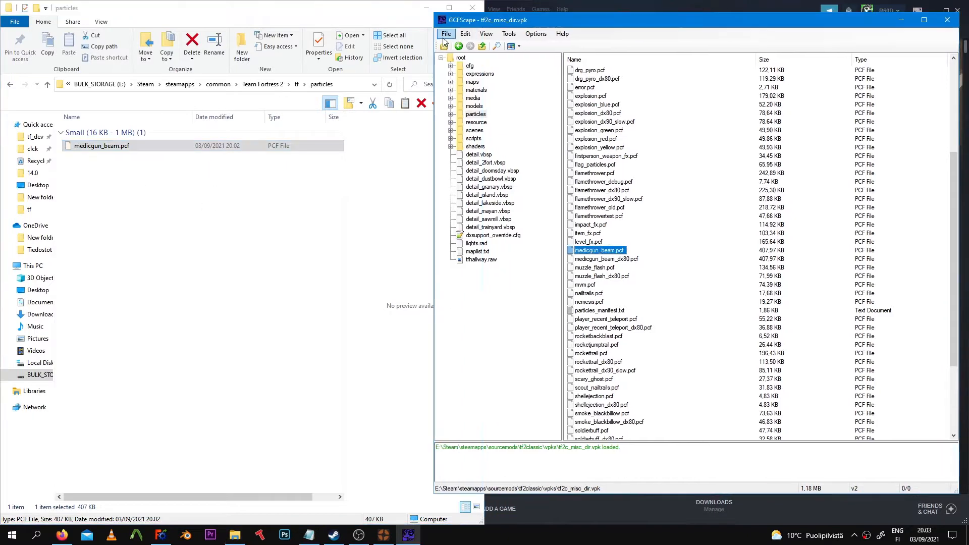
{"action": "left_click", "coordinate": [446, 34]}
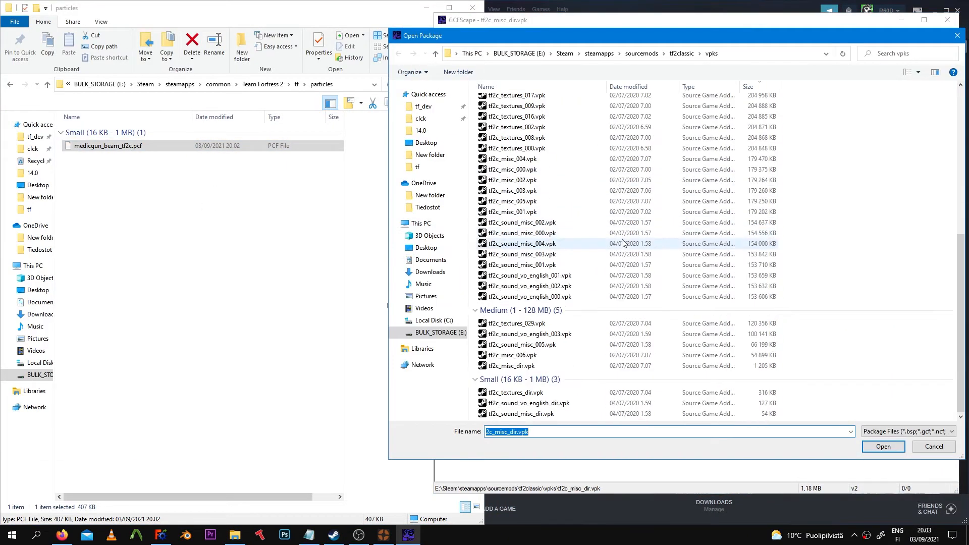
{"action": "left_click", "coordinate": [882, 446]}
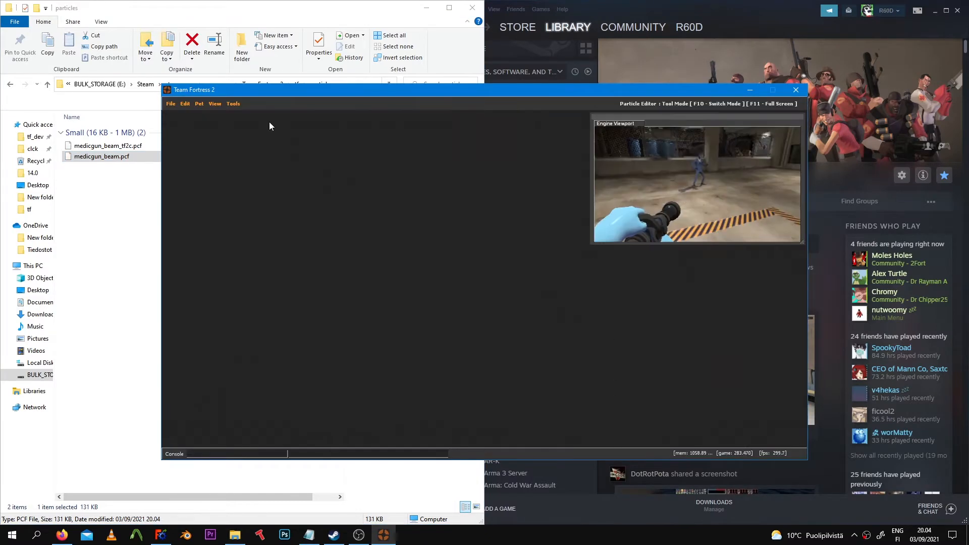
Switch to the Particle Editor and load medicgun_beam_tf2c.pcf
{"action": "left_click", "coordinate": [234, 103]}
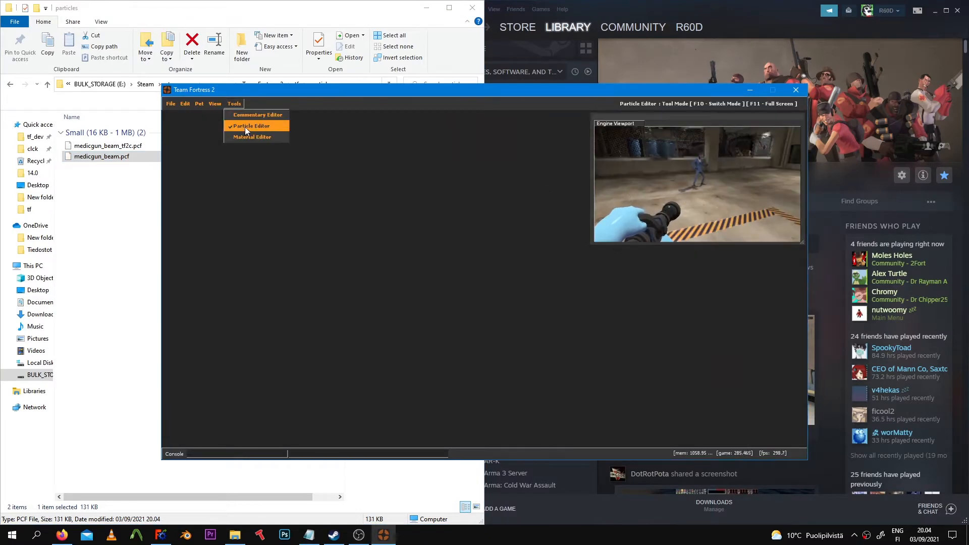
{"action": "left_click", "coordinate": [251, 126]}
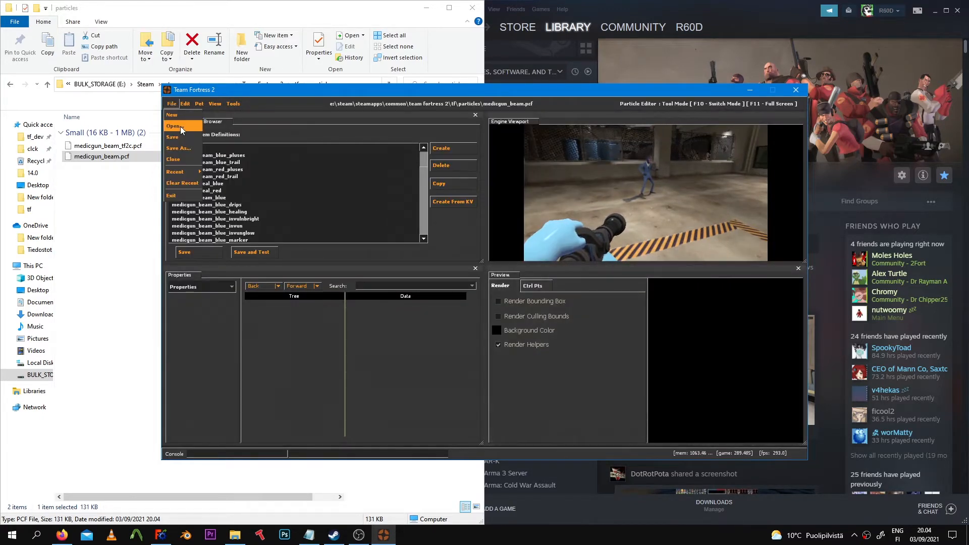
{"action": "left_click", "coordinate": [175, 126]}
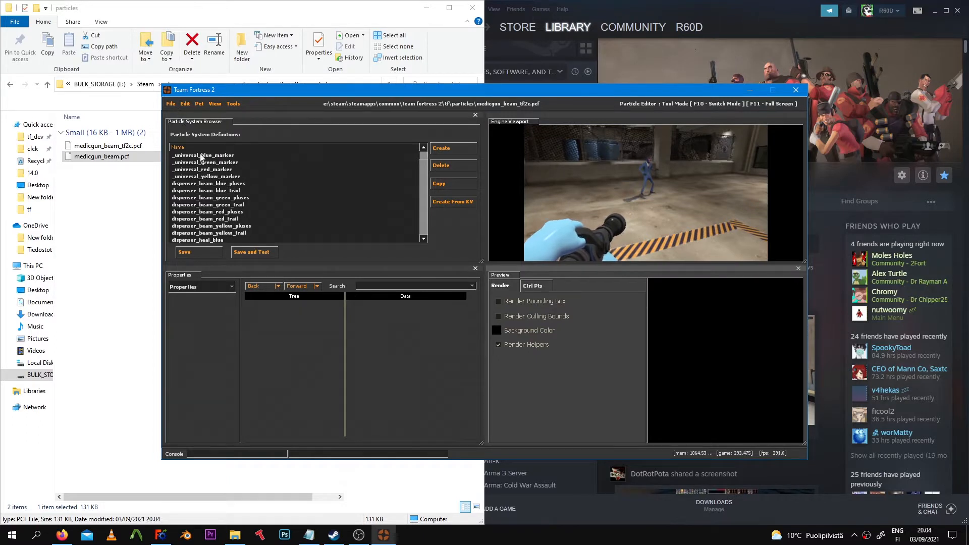
Preview dispenser_heal_yellow, kritz_beam_blue_invun and kritz_beam_blue_invun_targeted particle systems
{"action": "left_click", "coordinate": [198, 219]}
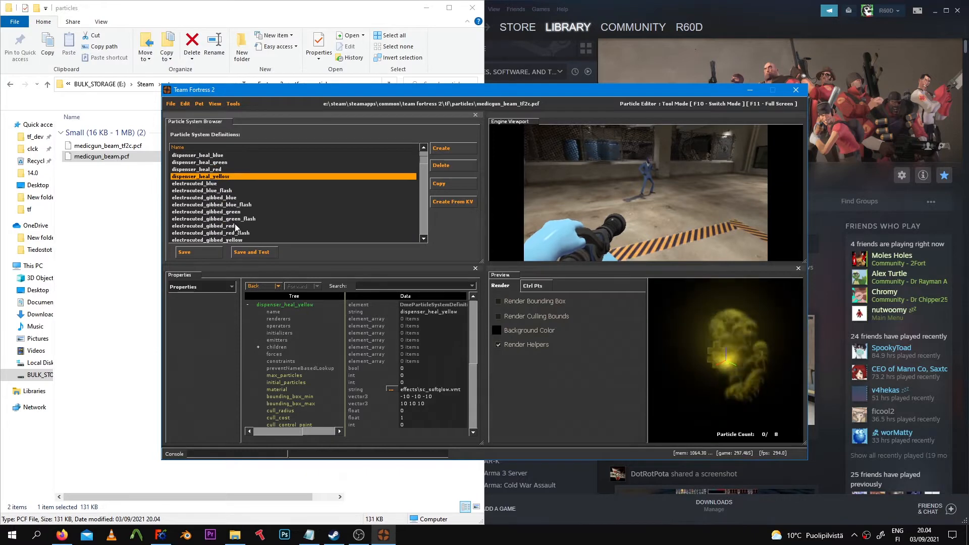
{"action": "left_click", "coordinate": [213, 218]}
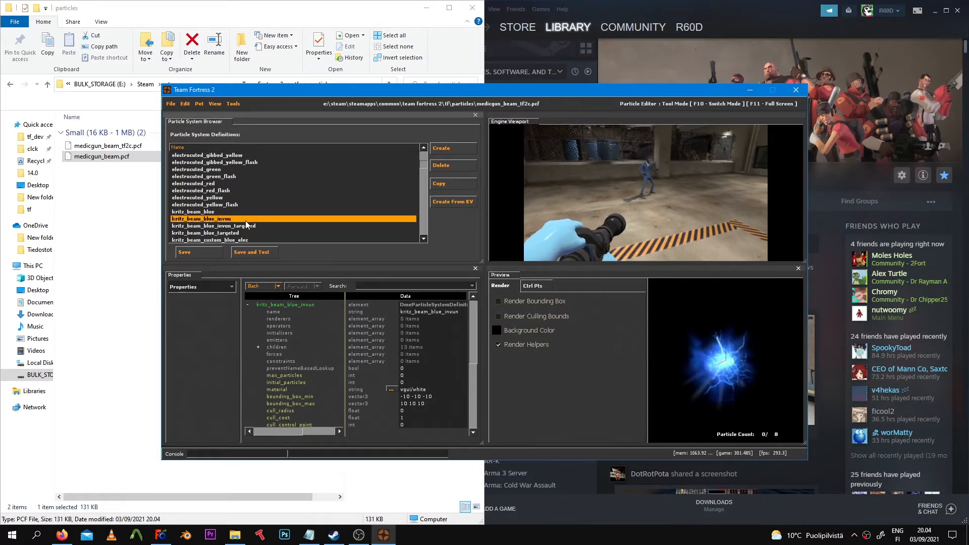
{"action": "left_click", "coordinate": [235, 226]}
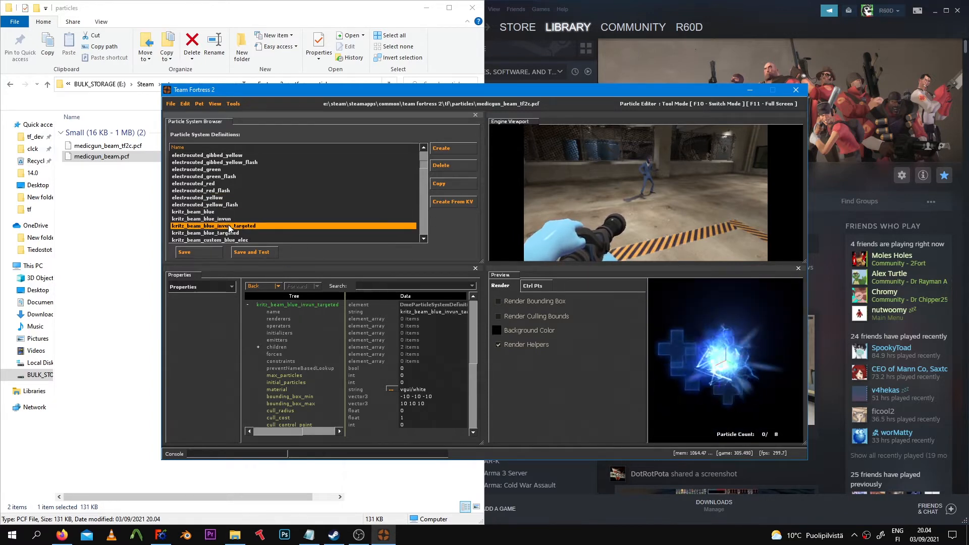
{"action": "left_click", "coordinate": [171, 103]}
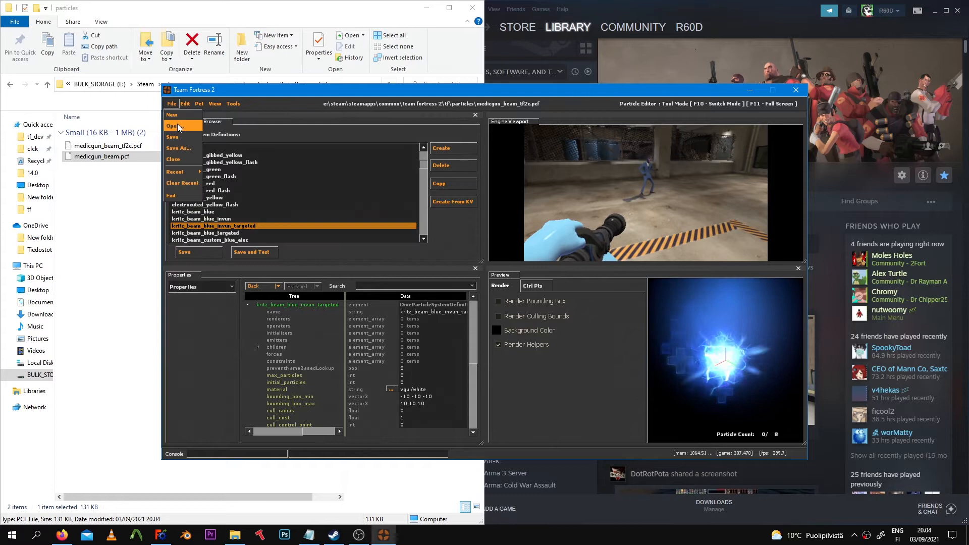
Reopen the original medicgun_beam.pcf and preview kritz_beam_blue_invun and dispenser_beam_red_trail
{"action": "left_click", "coordinate": [175, 172]}
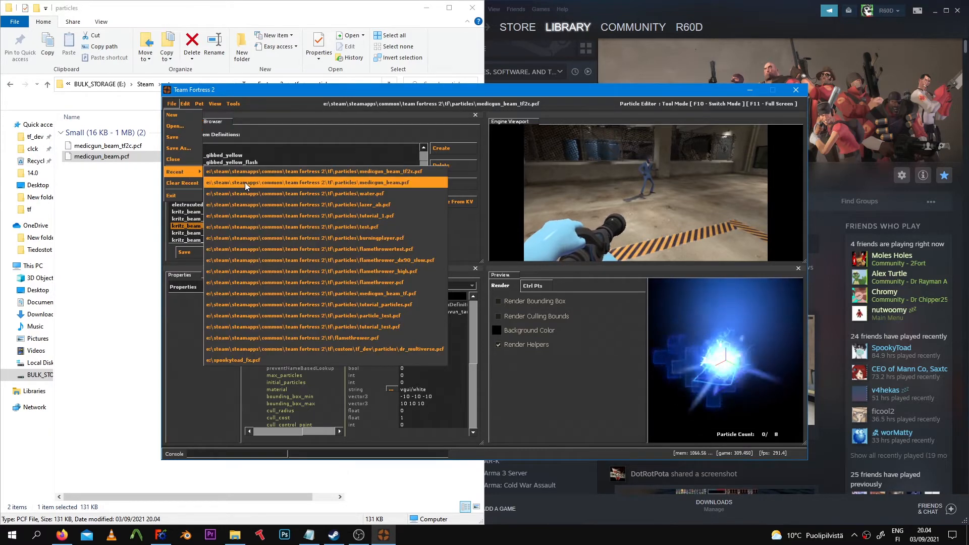
{"action": "left_click", "coordinate": [307, 182]}
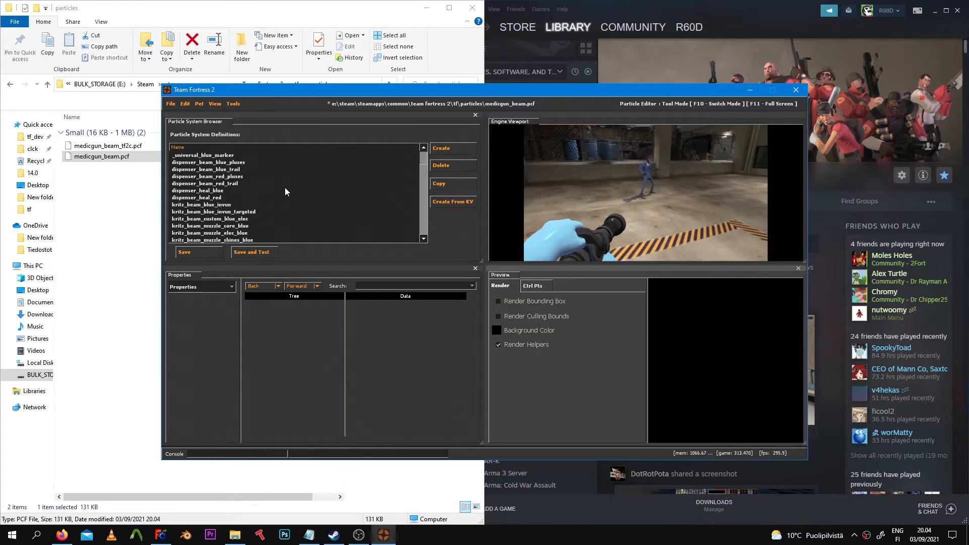
{"action": "left_click", "coordinate": [201, 204]}
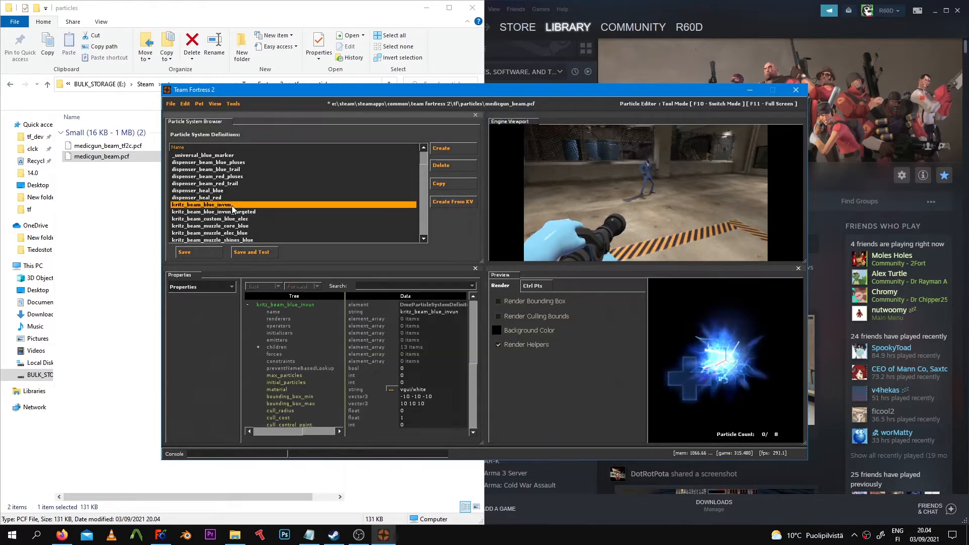
{"action": "left_click", "coordinate": [206, 183]}
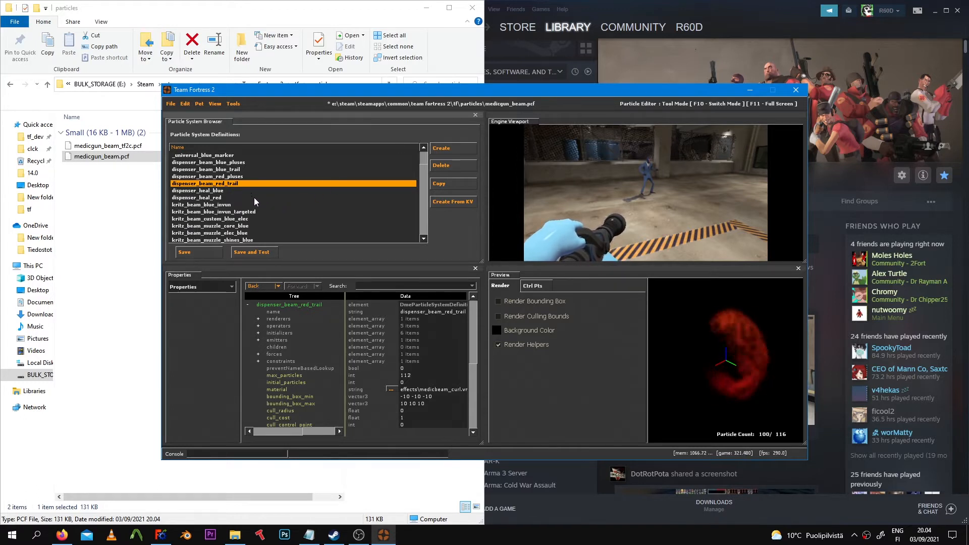
Preview kritz_beam_blue_invun_targeted and medicgun_beam_blue_targeted, then reload kritz_beam_blue_invun
{"action": "left_click", "coordinate": [213, 211]}
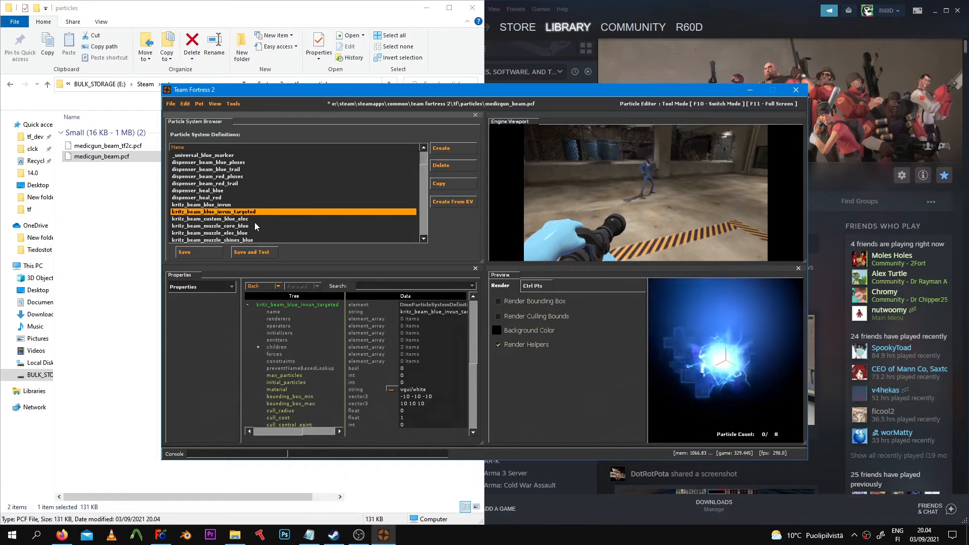
{"action": "scroll", "scroll_direction": "down", "scroll_amount": 3}
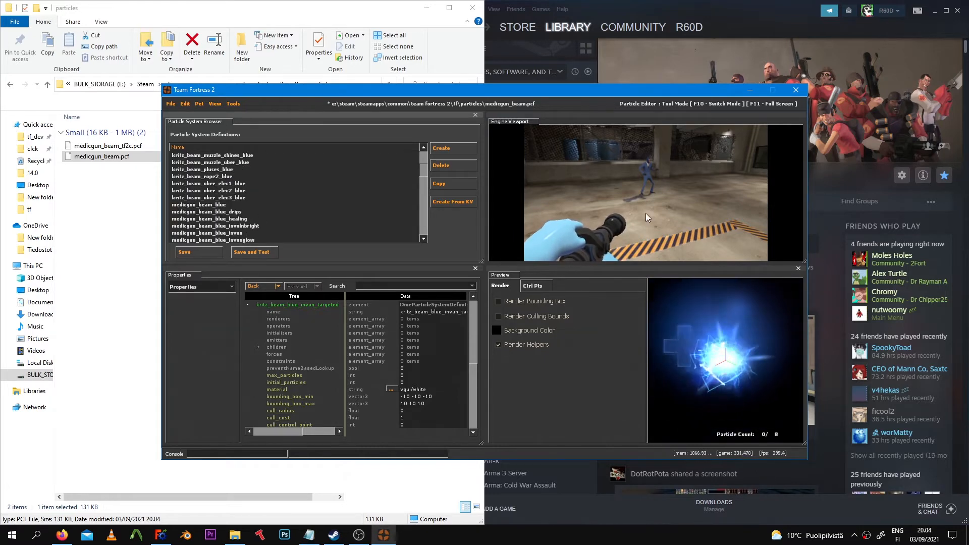
{"action": "left_click", "coordinate": [210, 219]}
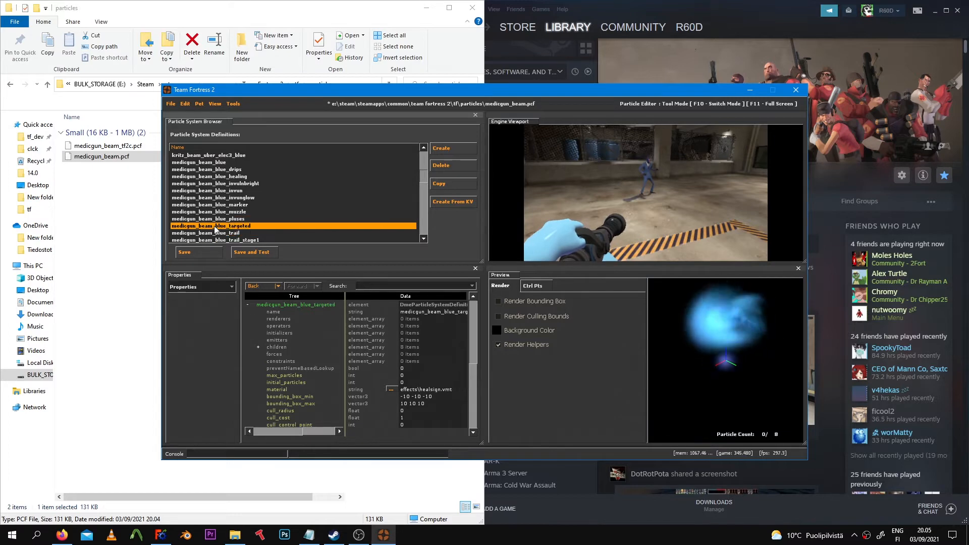
{"action": "left_click", "coordinate": [207, 218]}
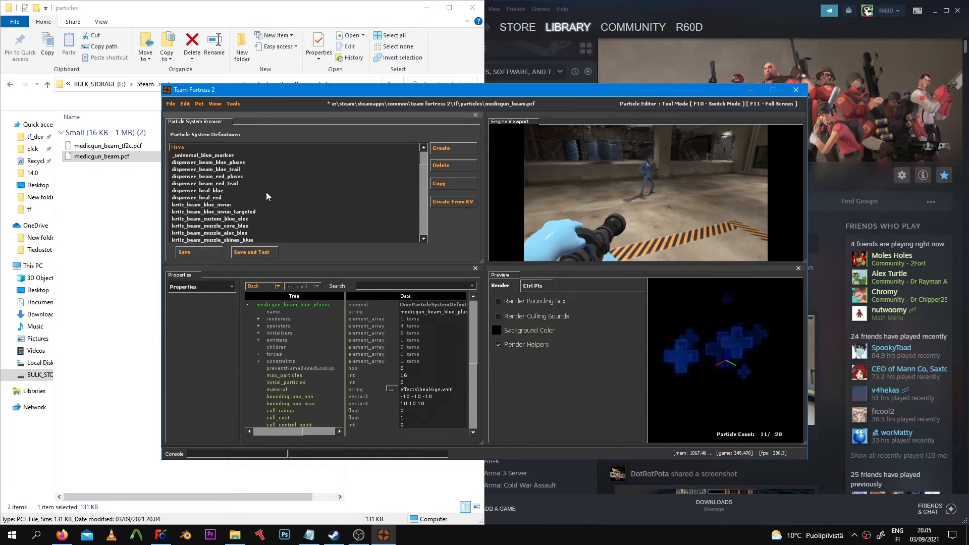
{"action": "left_click", "coordinate": [201, 204]}
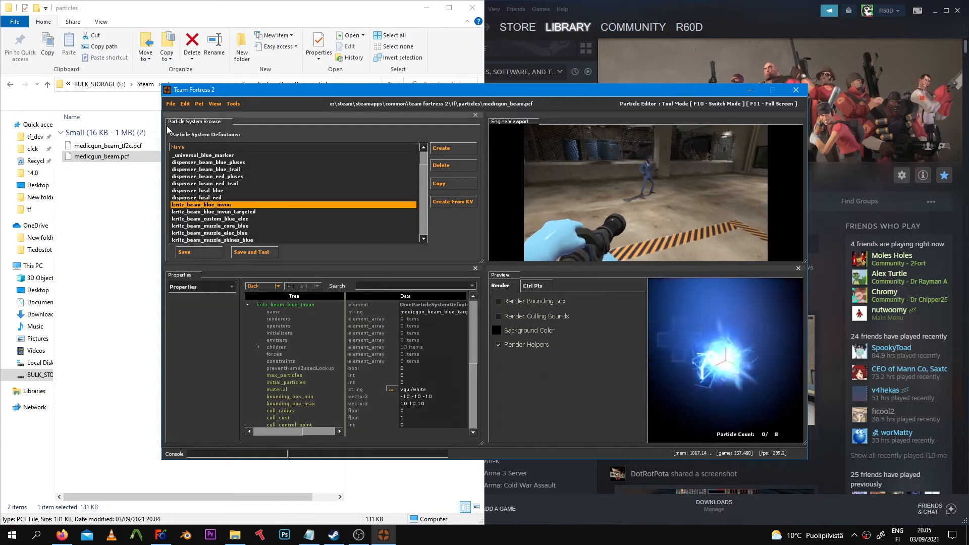
Save the particles as medigun_beam.pcf in the particles folder
{"action": "left_click", "coordinate": [171, 103]}
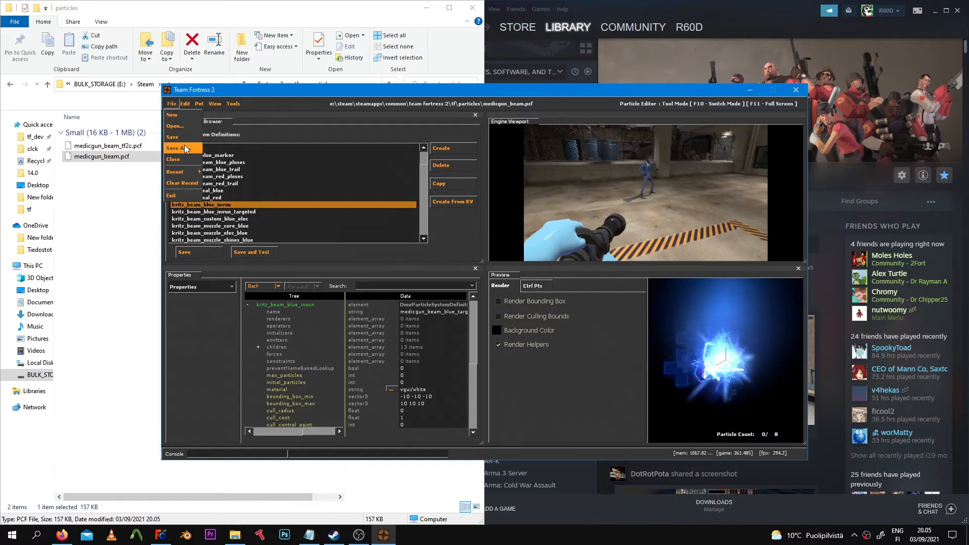
{"action": "left_click", "coordinate": [175, 126]}
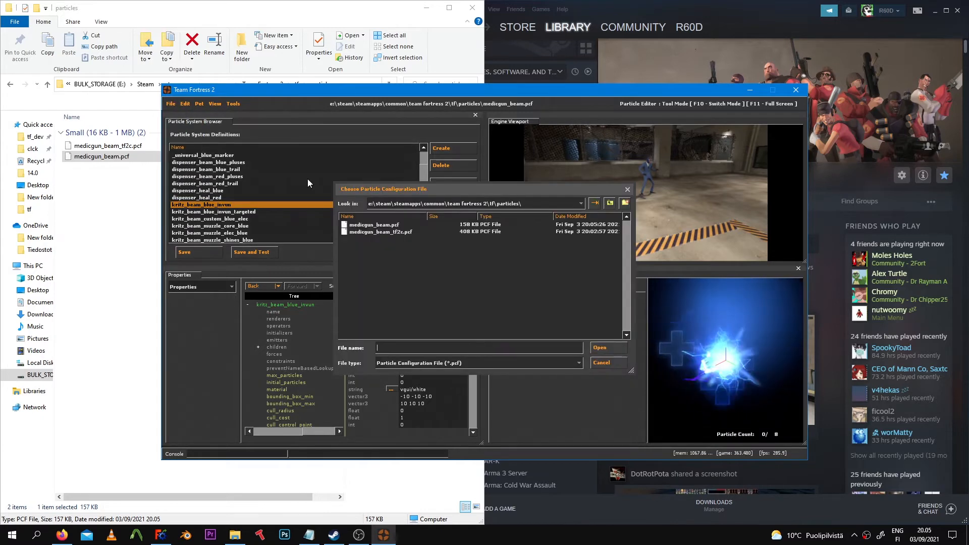
{"action": "left_click", "coordinate": [600, 363]}
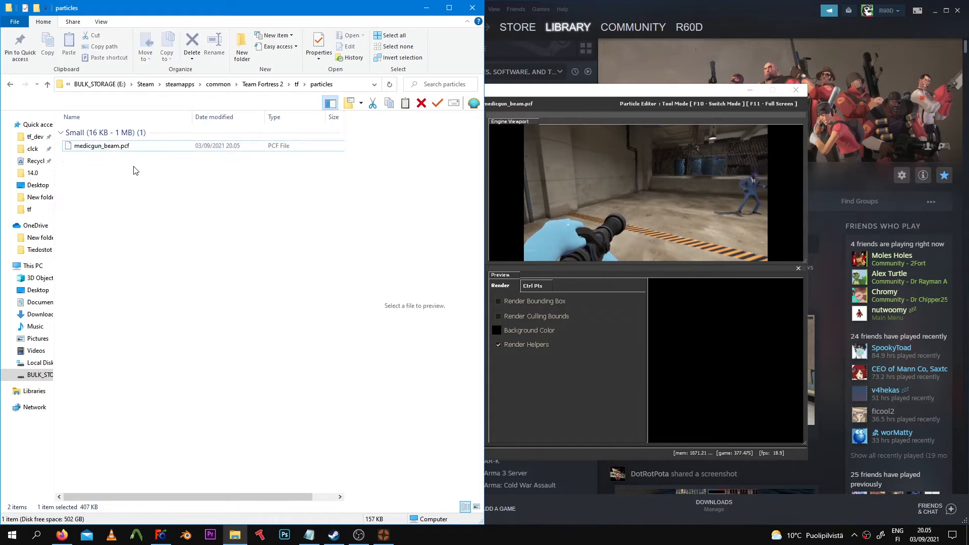
Create a new folder beside particles and start naming it my_first_vpk
{"action": "left_click", "coordinate": [101, 145]}
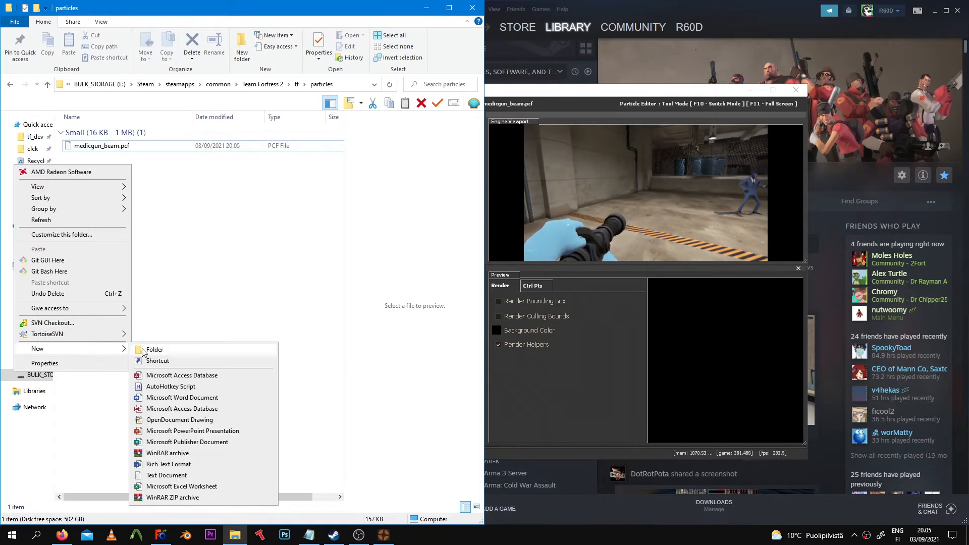
{"action": "left_click", "coordinate": [155, 349]}
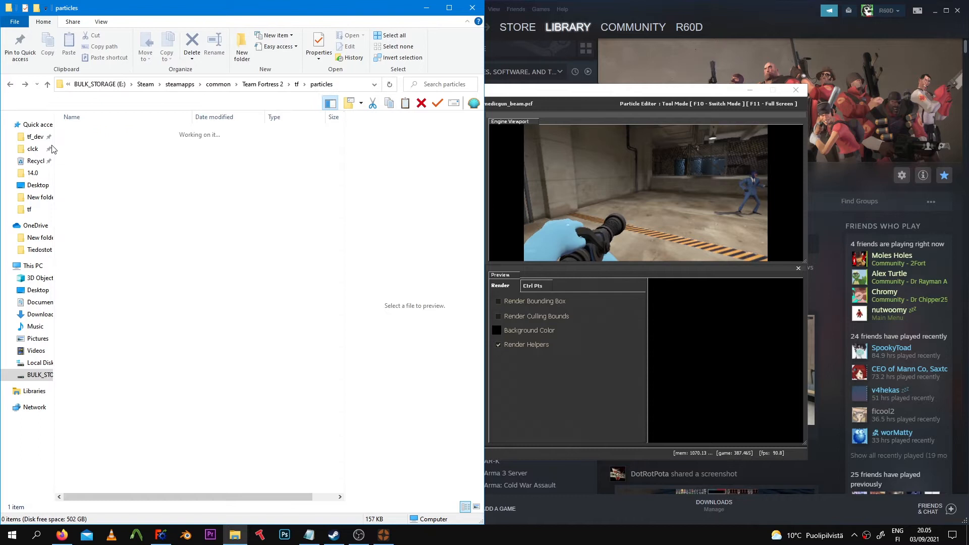
{"action": "left_click", "coordinate": [241, 52]}
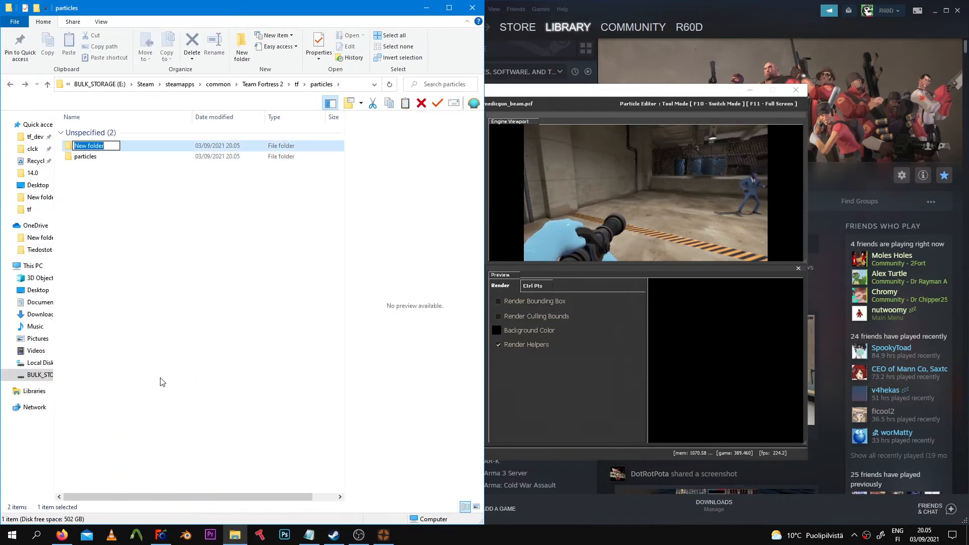
{"action": "type", "text": "my_F"}
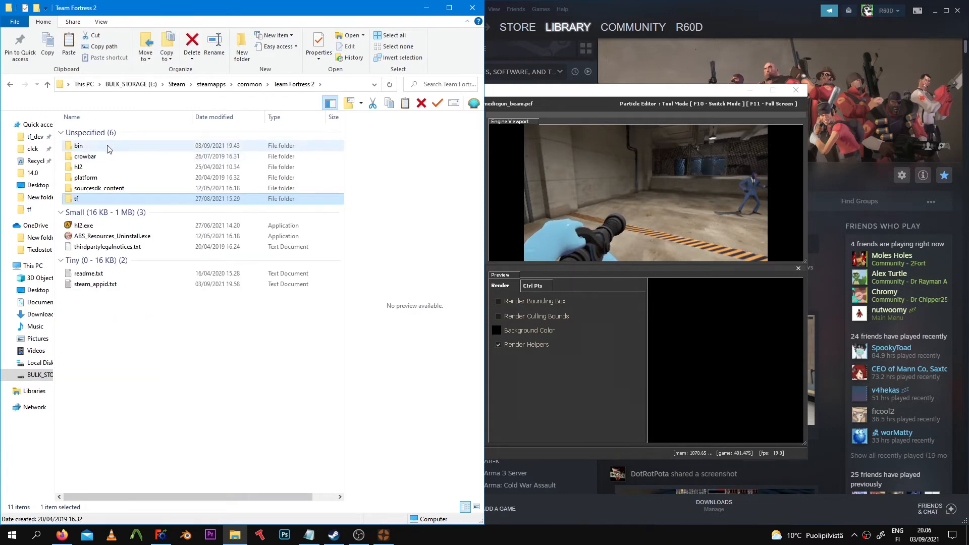
Browse through the bin folder, then enter the tf folder on the way to custom
{"action": "double_click", "coordinate": [77, 146]}
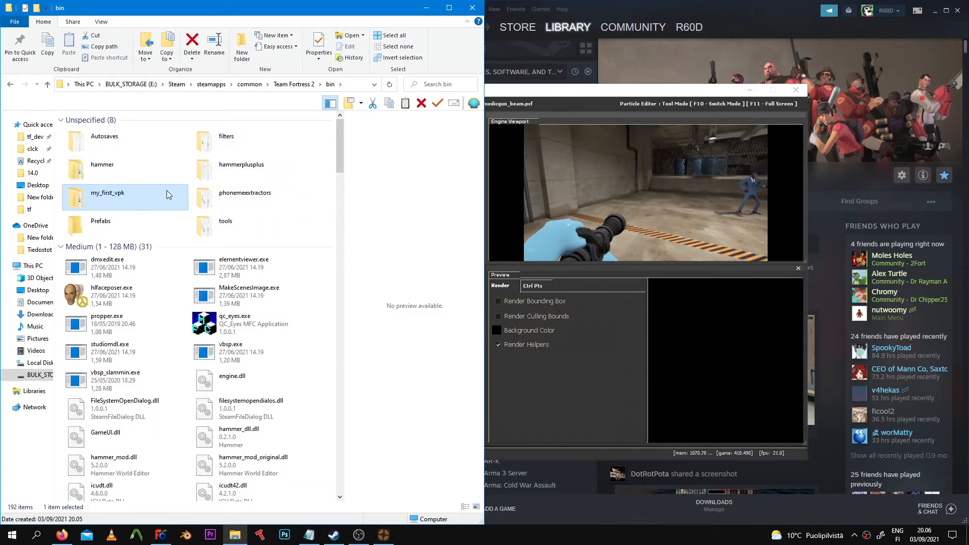
{"action": "scroll", "scroll_direction": "down", "scroll_amount": 3}
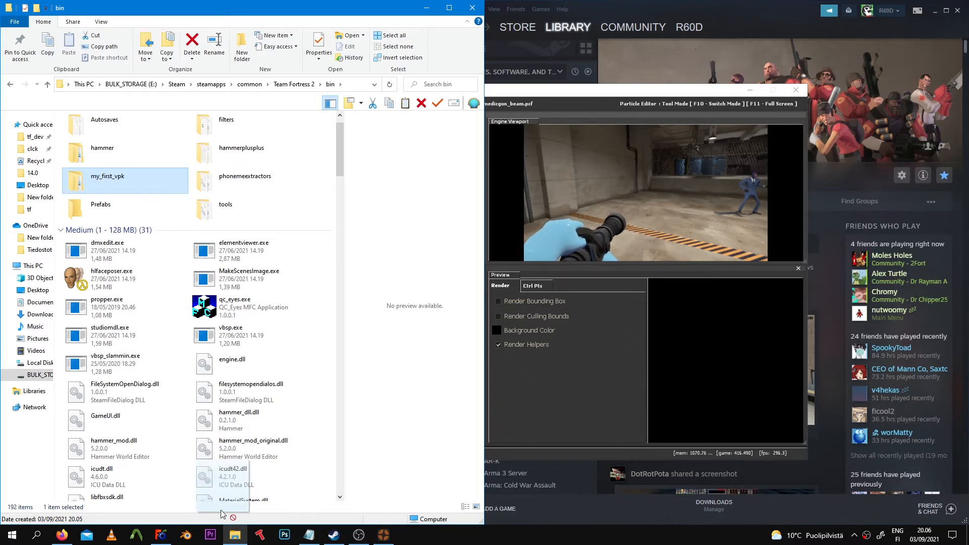
{"action": "scroll", "scroll_direction": "down", "scroll_amount": 3}
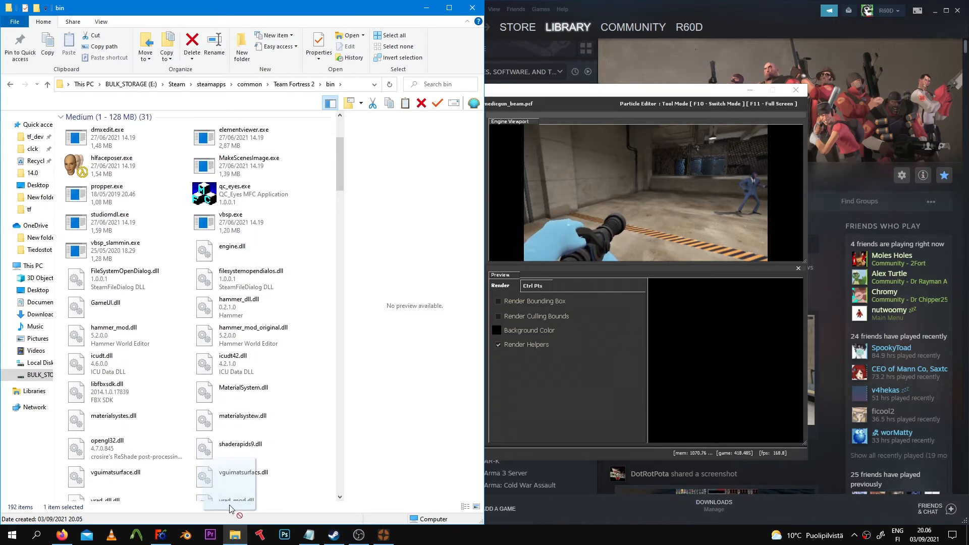
{"action": "scroll", "scroll_direction": "down", "scroll_amount": 3}
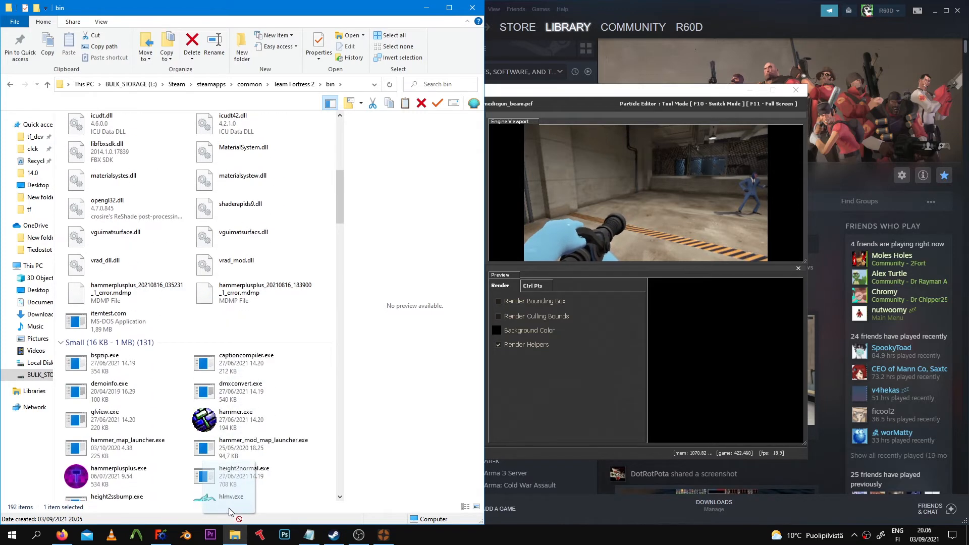
{"action": "scroll", "scroll_direction": "down", "scroll_amount": 3}
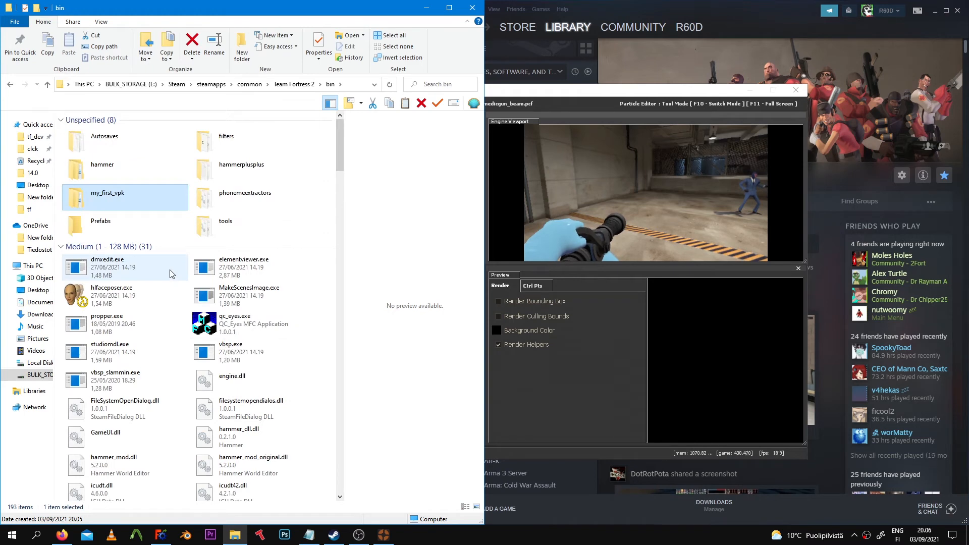
{"action": "scroll", "scroll_direction": "down", "scroll_amount": 3}
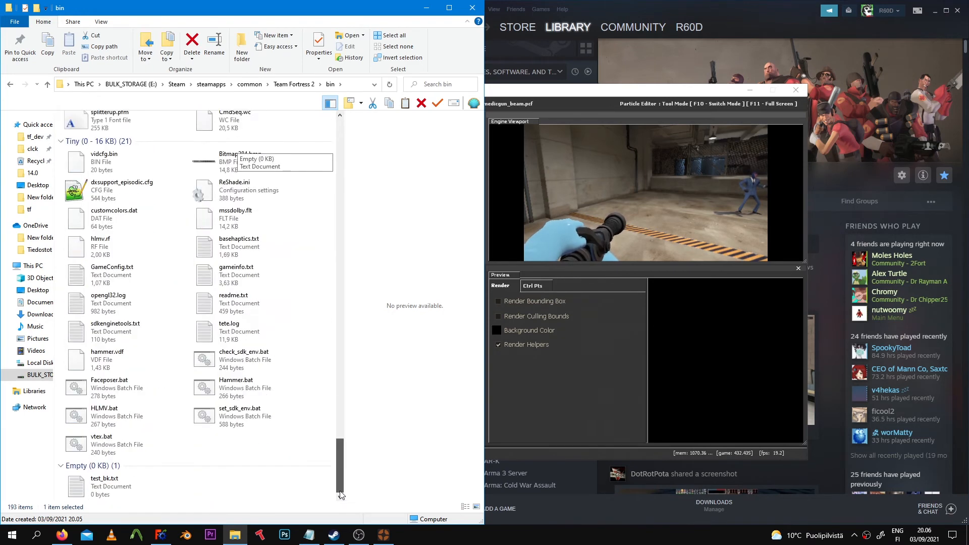
{"action": "scroll", "scroll_direction": "up", "scroll_amount": 3}
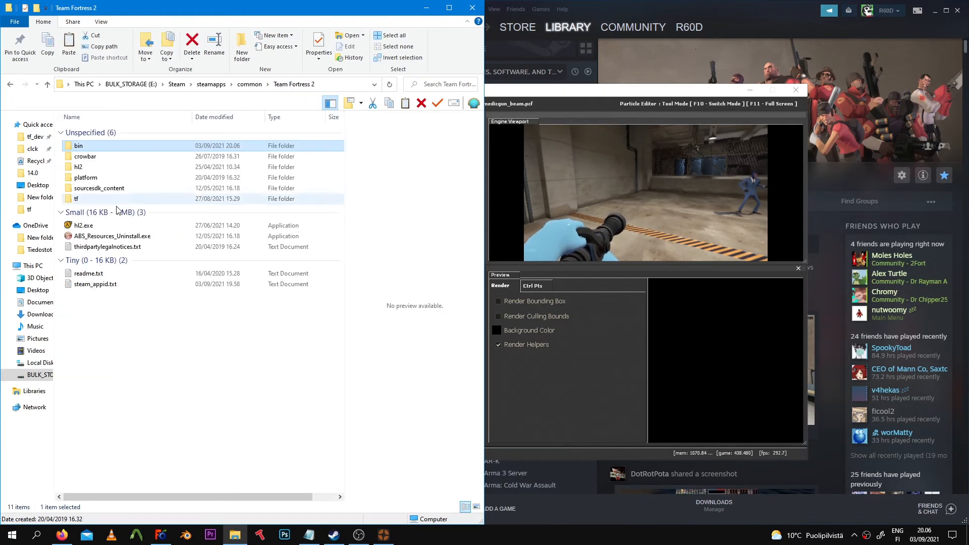
{"action": "double_click", "coordinate": [76, 198]}
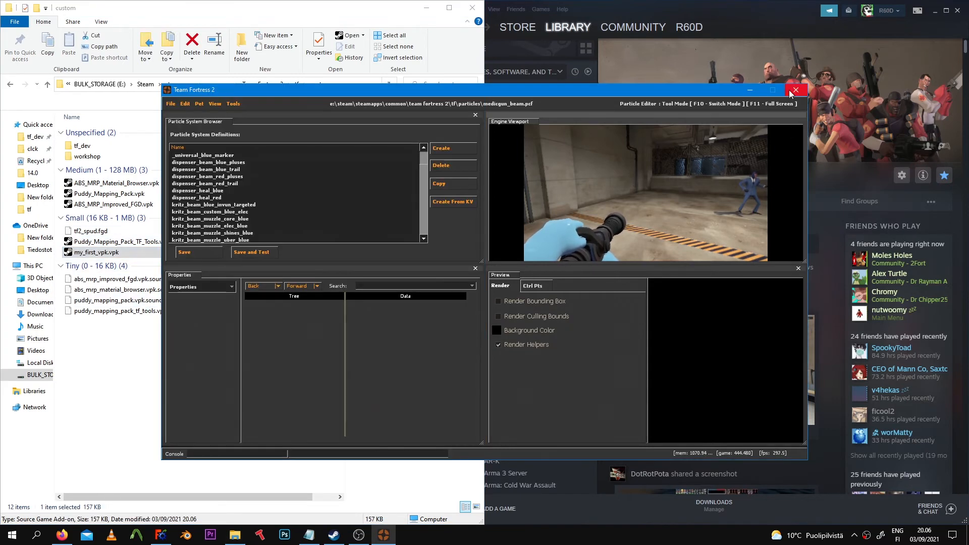
Close the Particle Editor and edit Team Fortress 2's launch options
{"action": "left_click", "coordinate": [796, 90]}
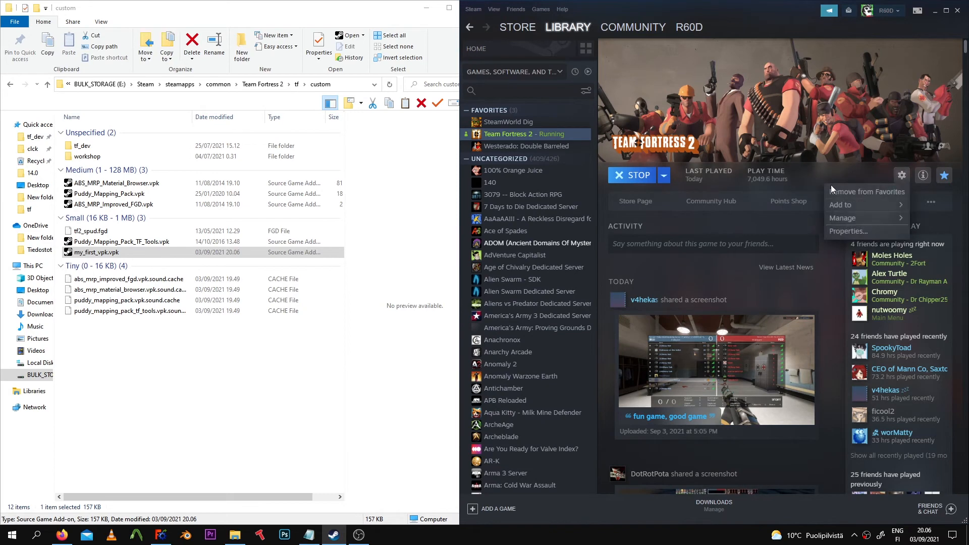
{"action": "left_click", "coordinate": [847, 231]}
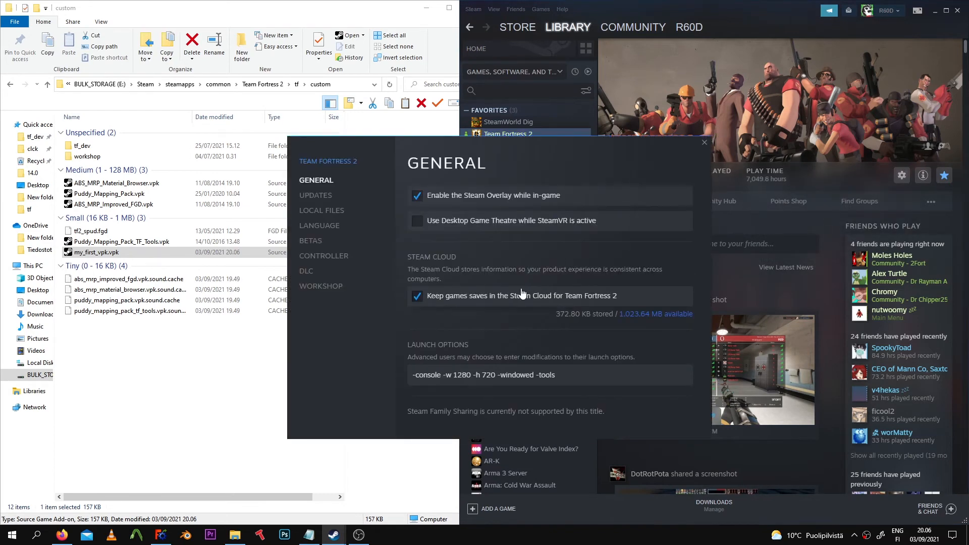
{"action": "key", "text": "BackSpace"}
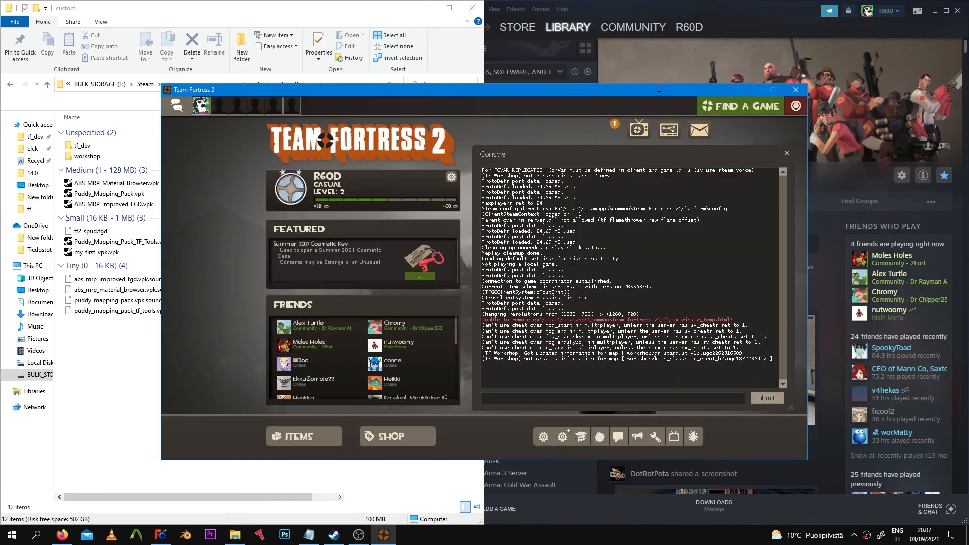
Open the server browser and filter the map field by 'cp_o'
{"action": "left_click", "coordinate": [739, 105]}
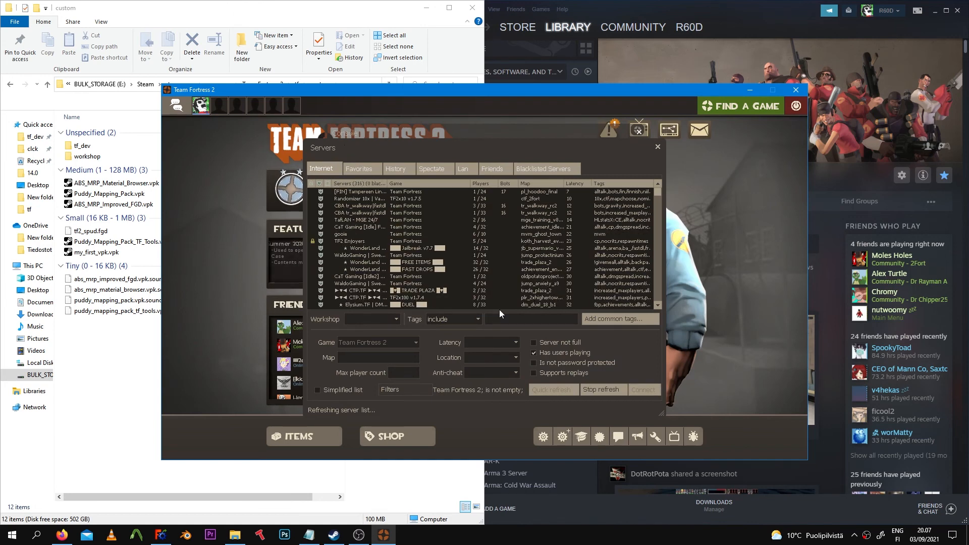
{"action": "type", "text": "cp_o"}
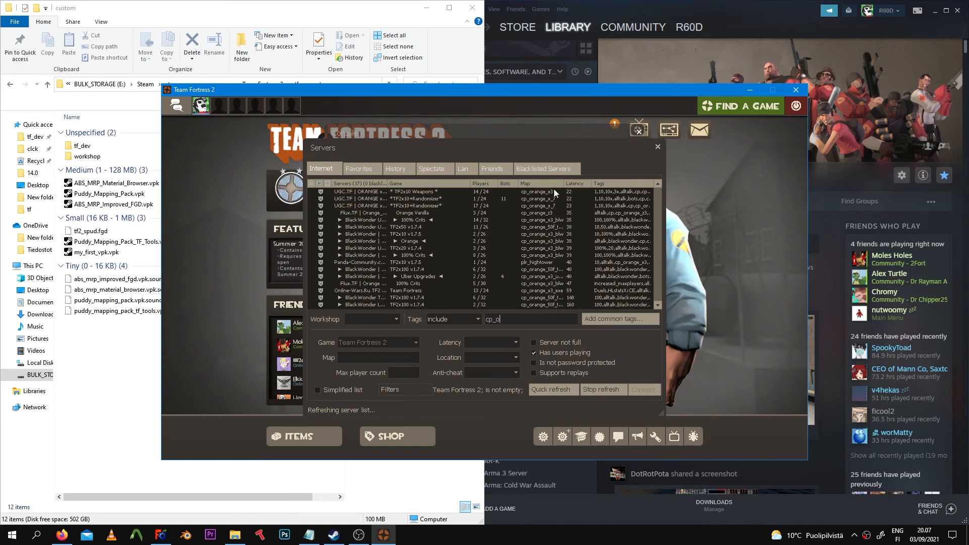